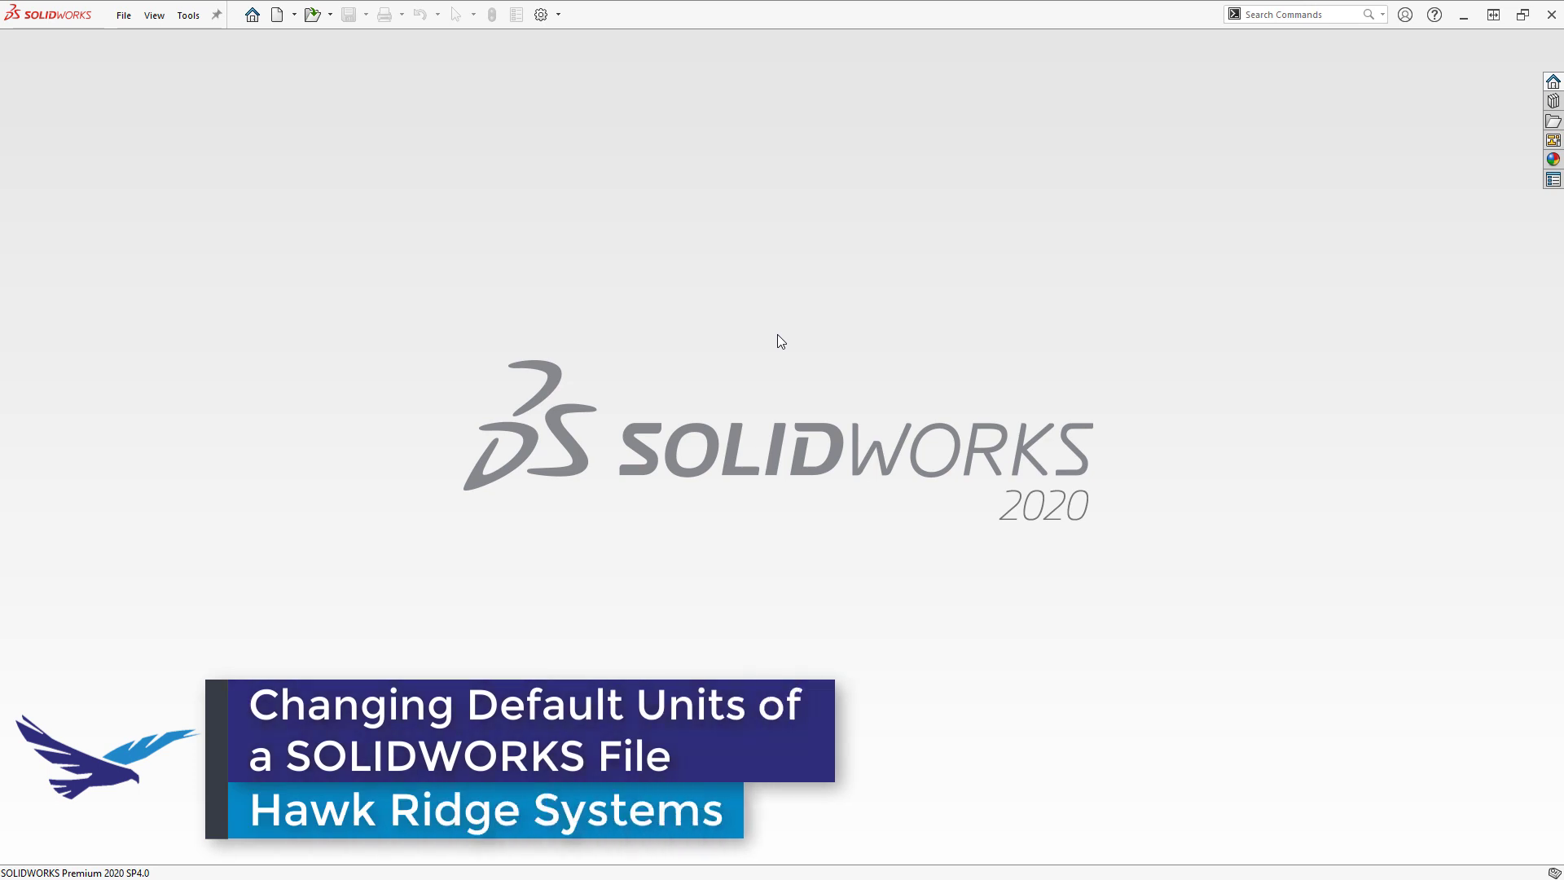
mouse_move(538, 187)
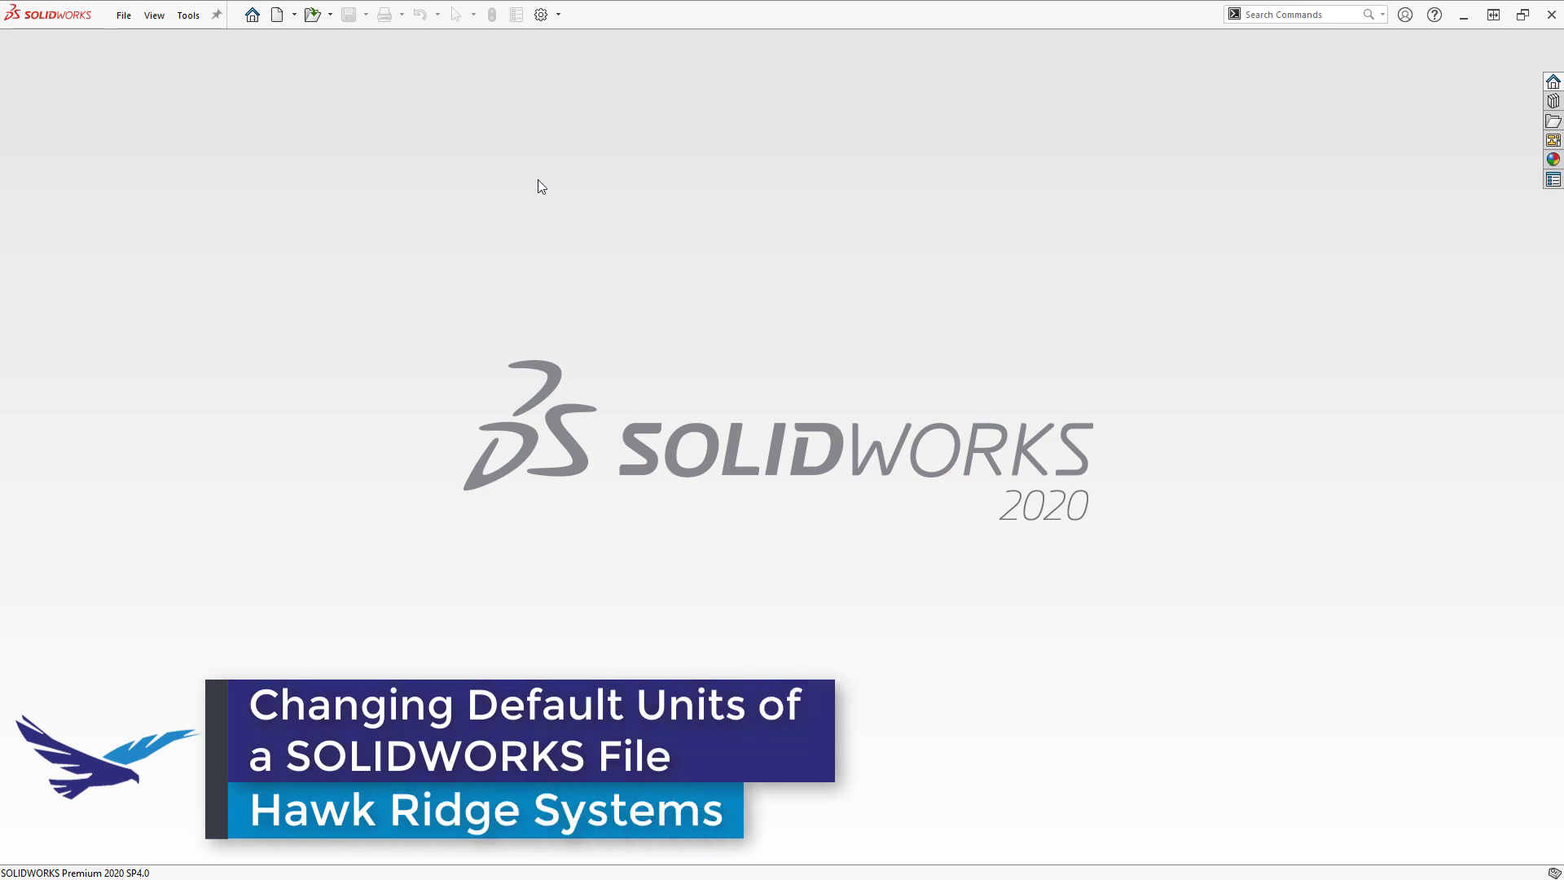
Step: Create Part1 from the default Part template in the New SOLIDWORKS Document dialog
left_click(276, 13)
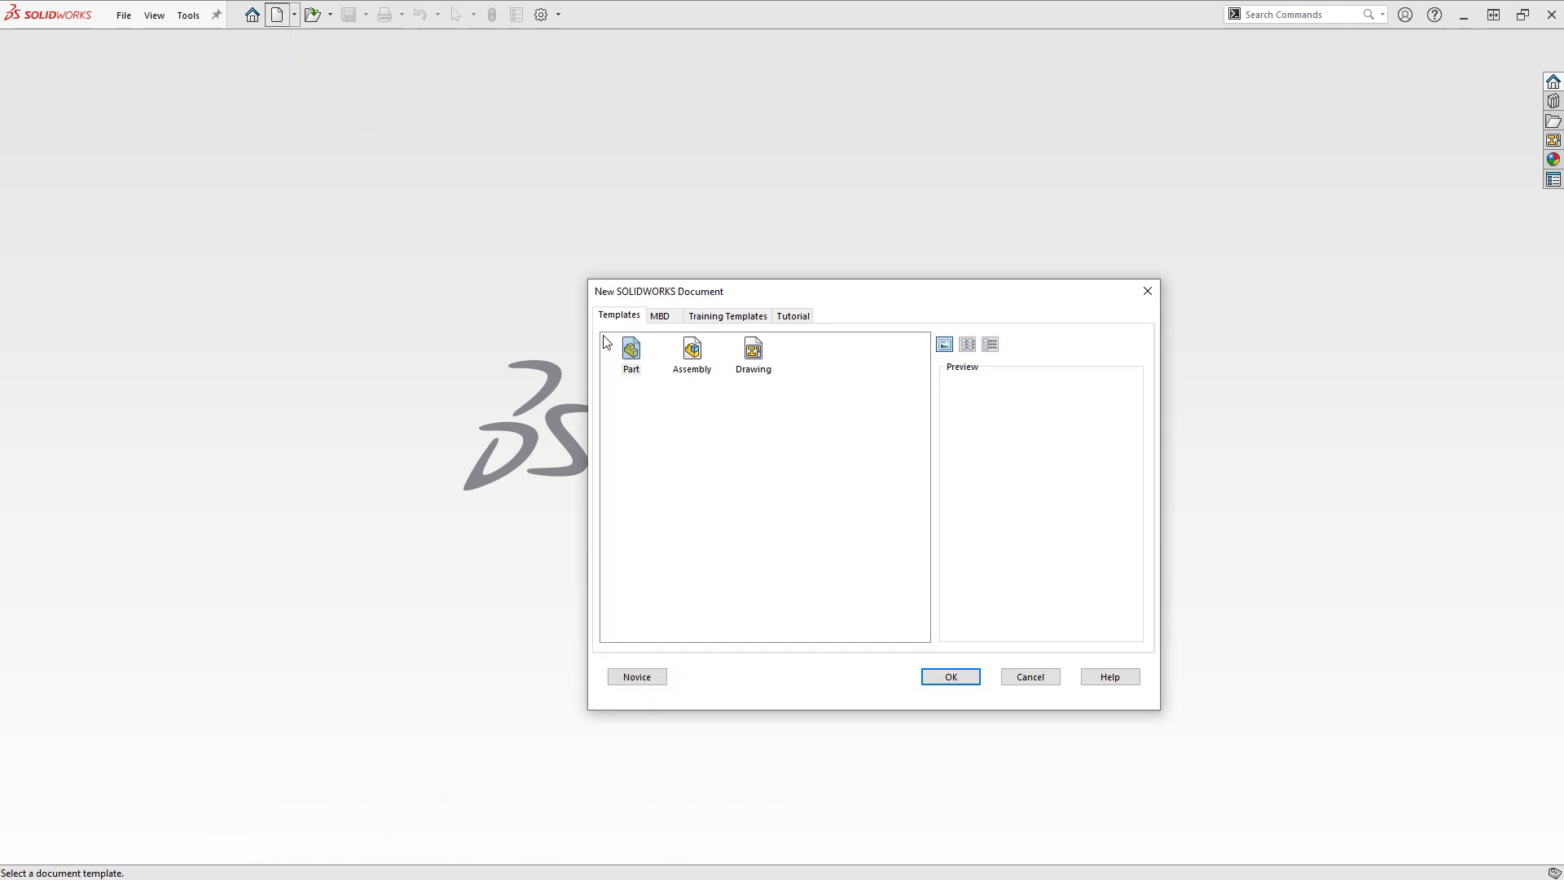
left_click(631, 351)
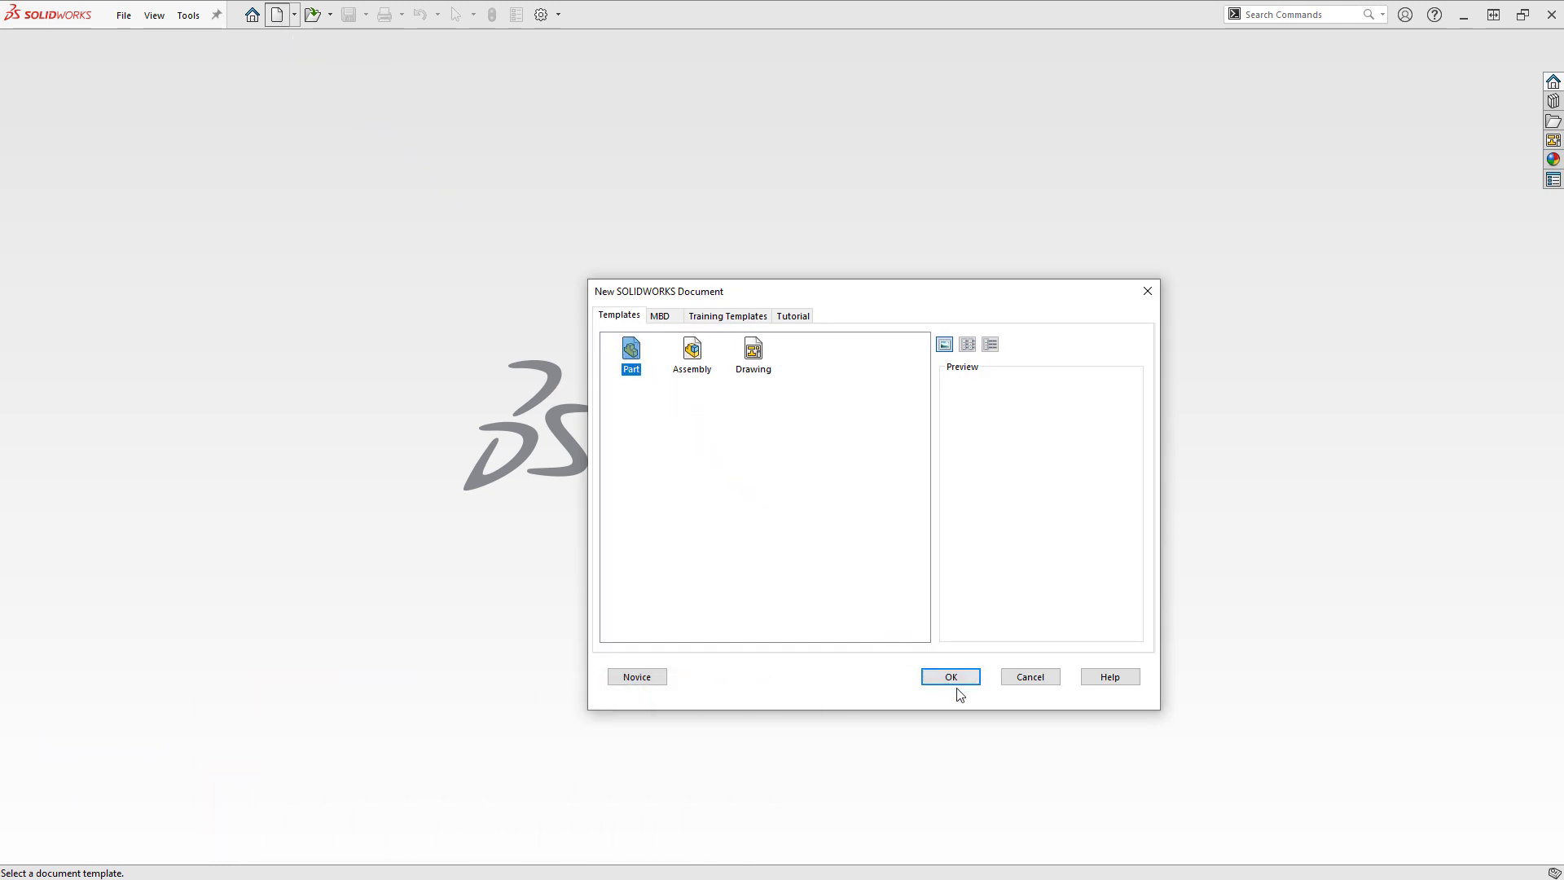
left_click(948, 676)
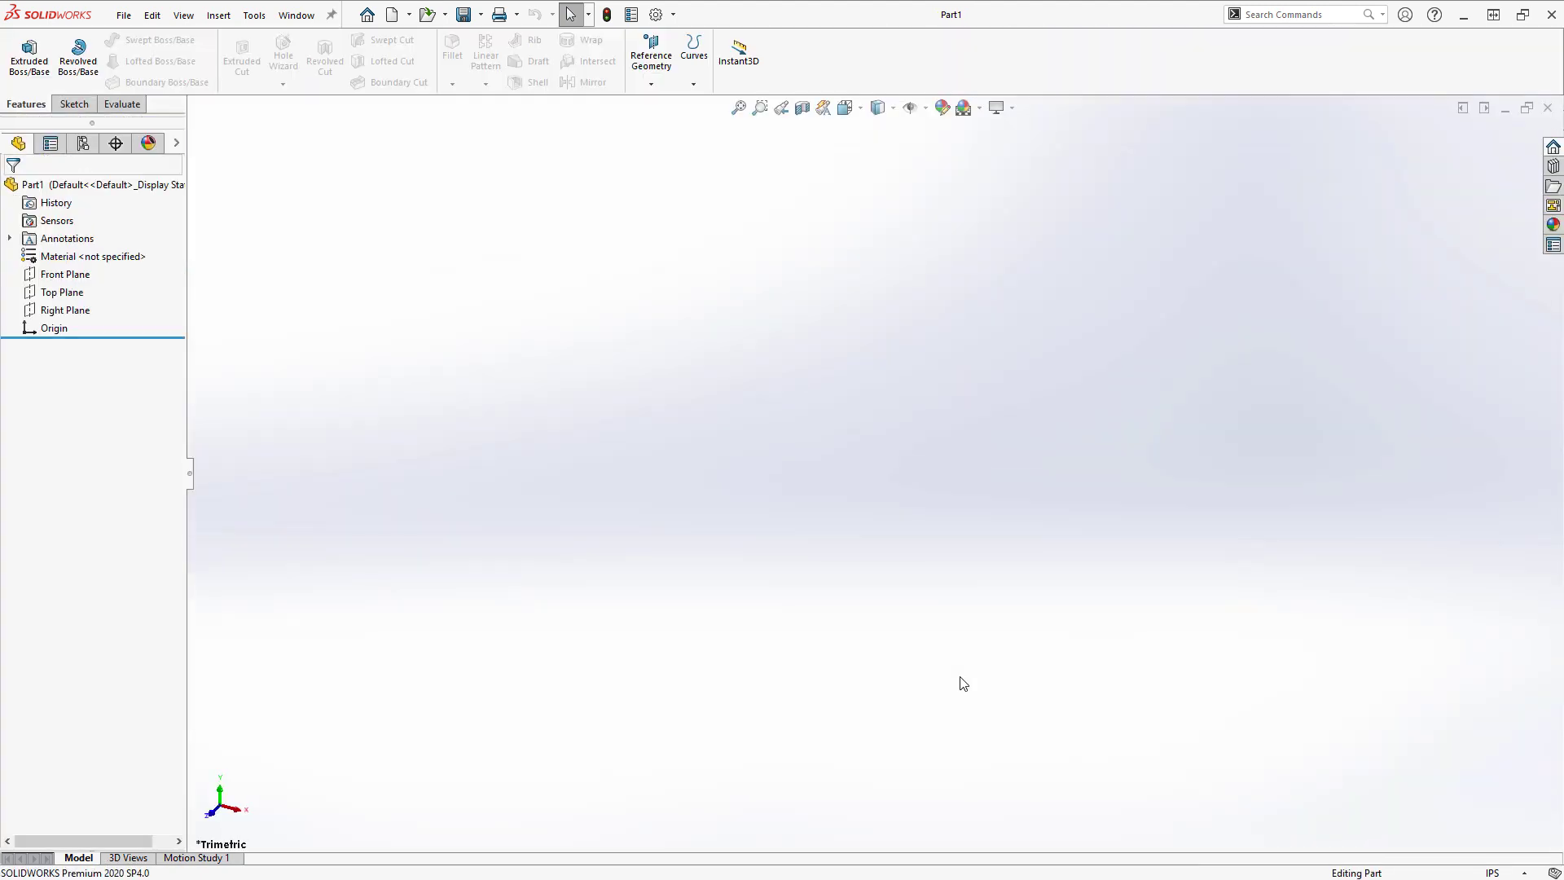
Step: Switch Part1's status-bar unit system from IPS to MMGS (millimeter, gram, second)
left_click(1496, 872)
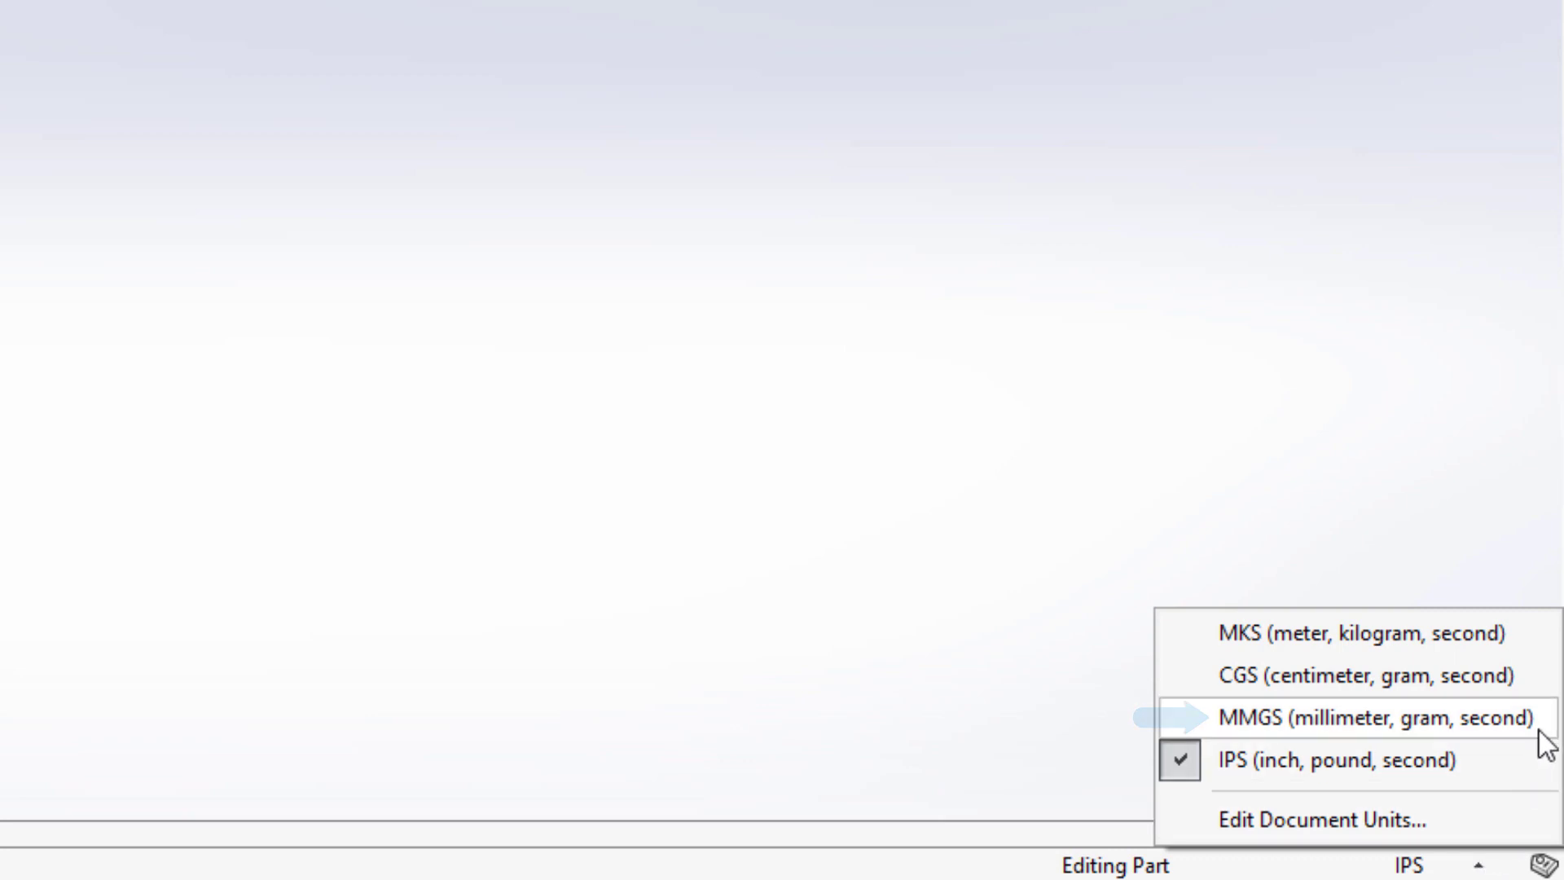
left_click(1355, 716)
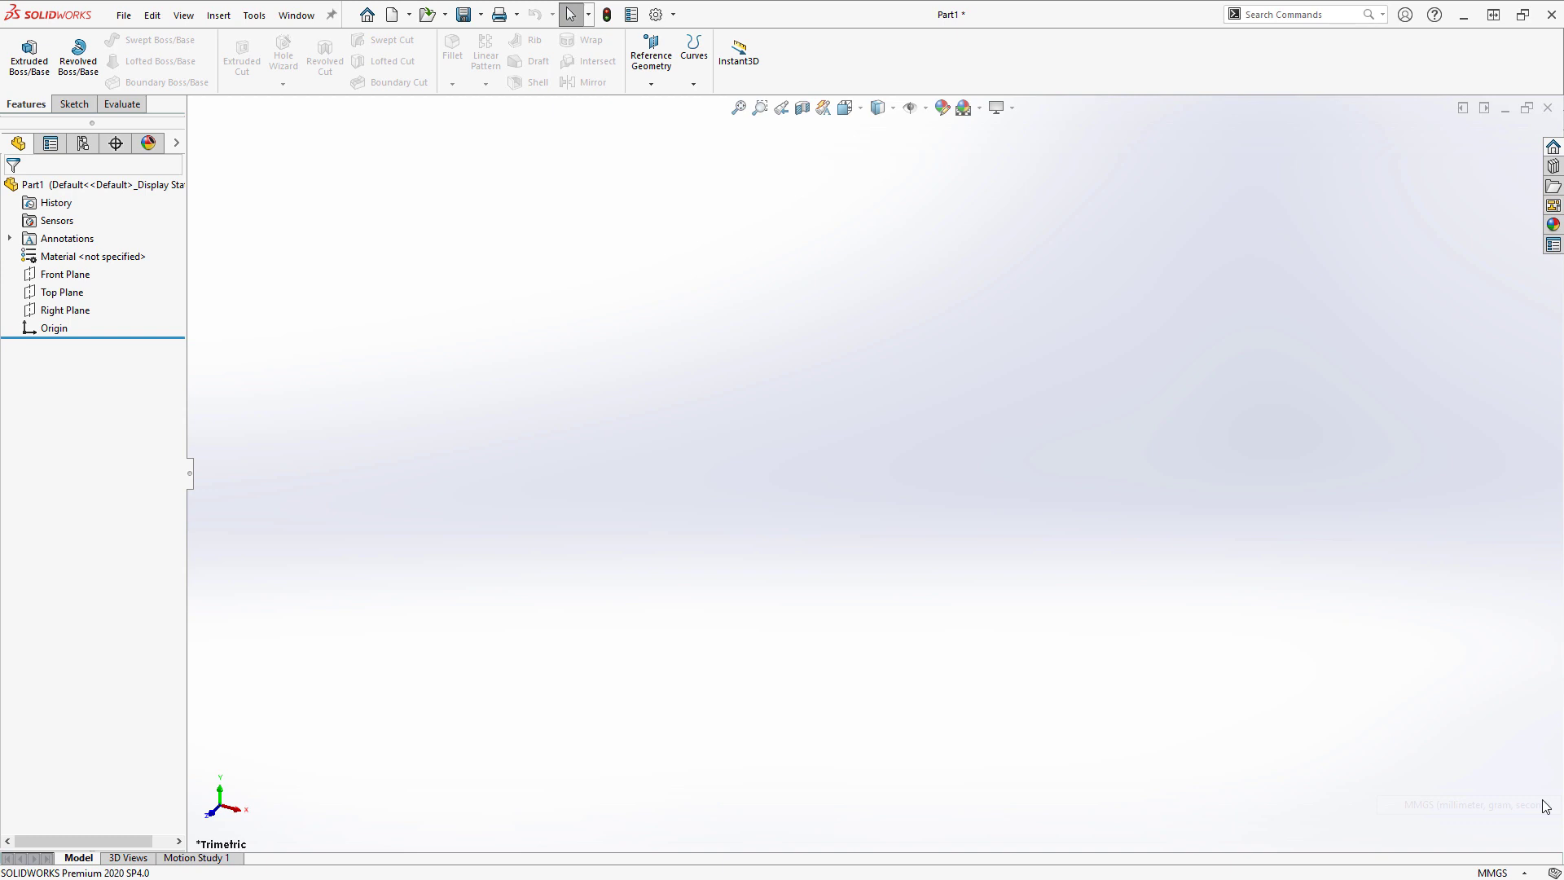
mouse_move(665, 279)
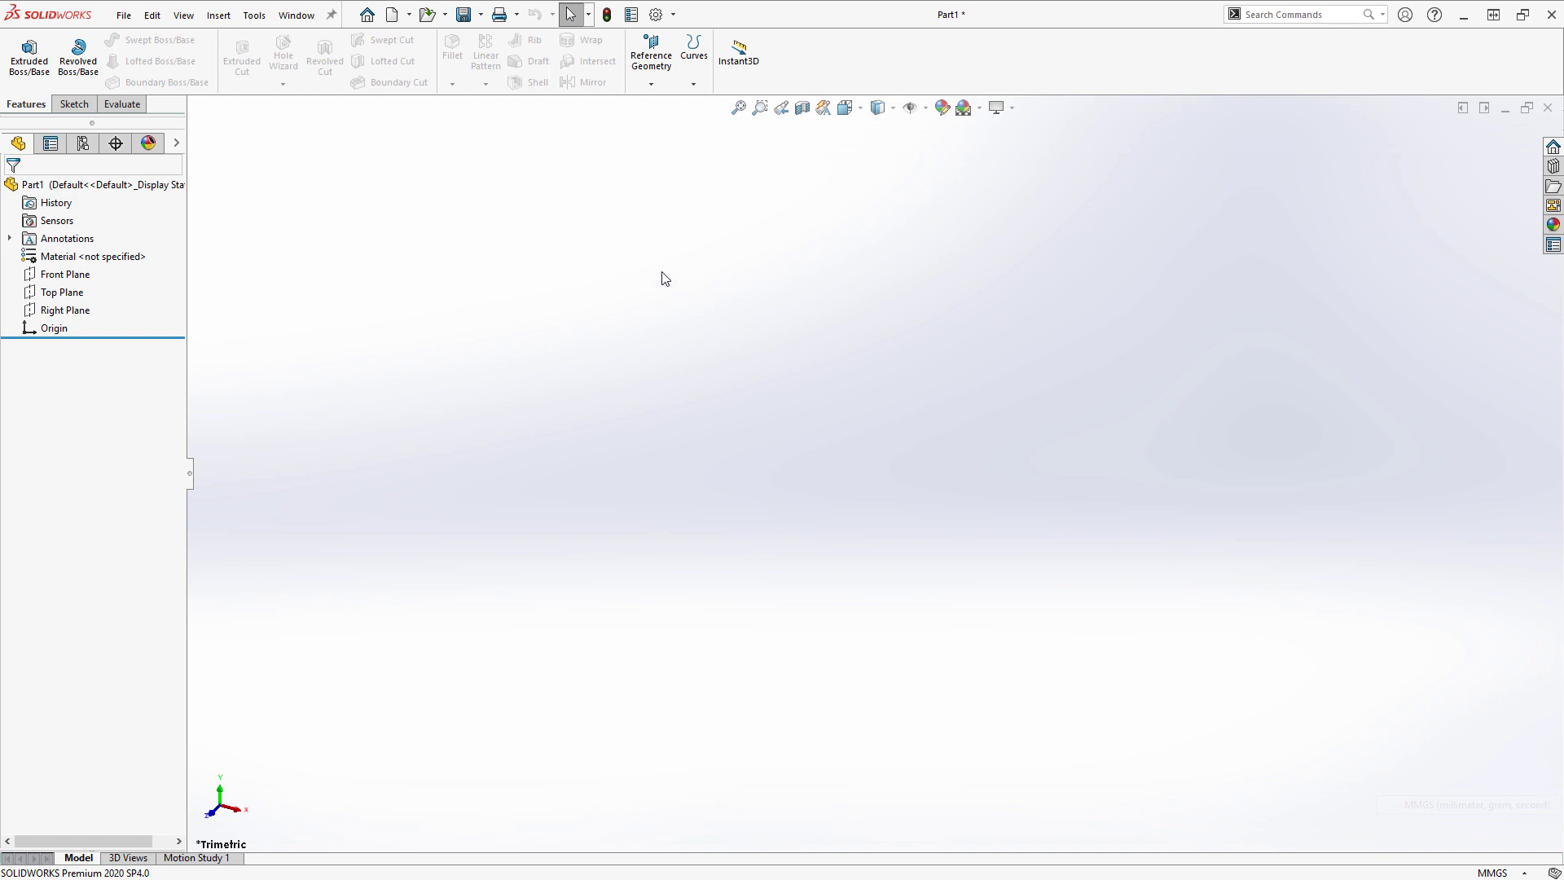
Step: Save the part as 'MMGS Part' with Save as type Part Templates (*.prtdot)
left_click(123, 15)
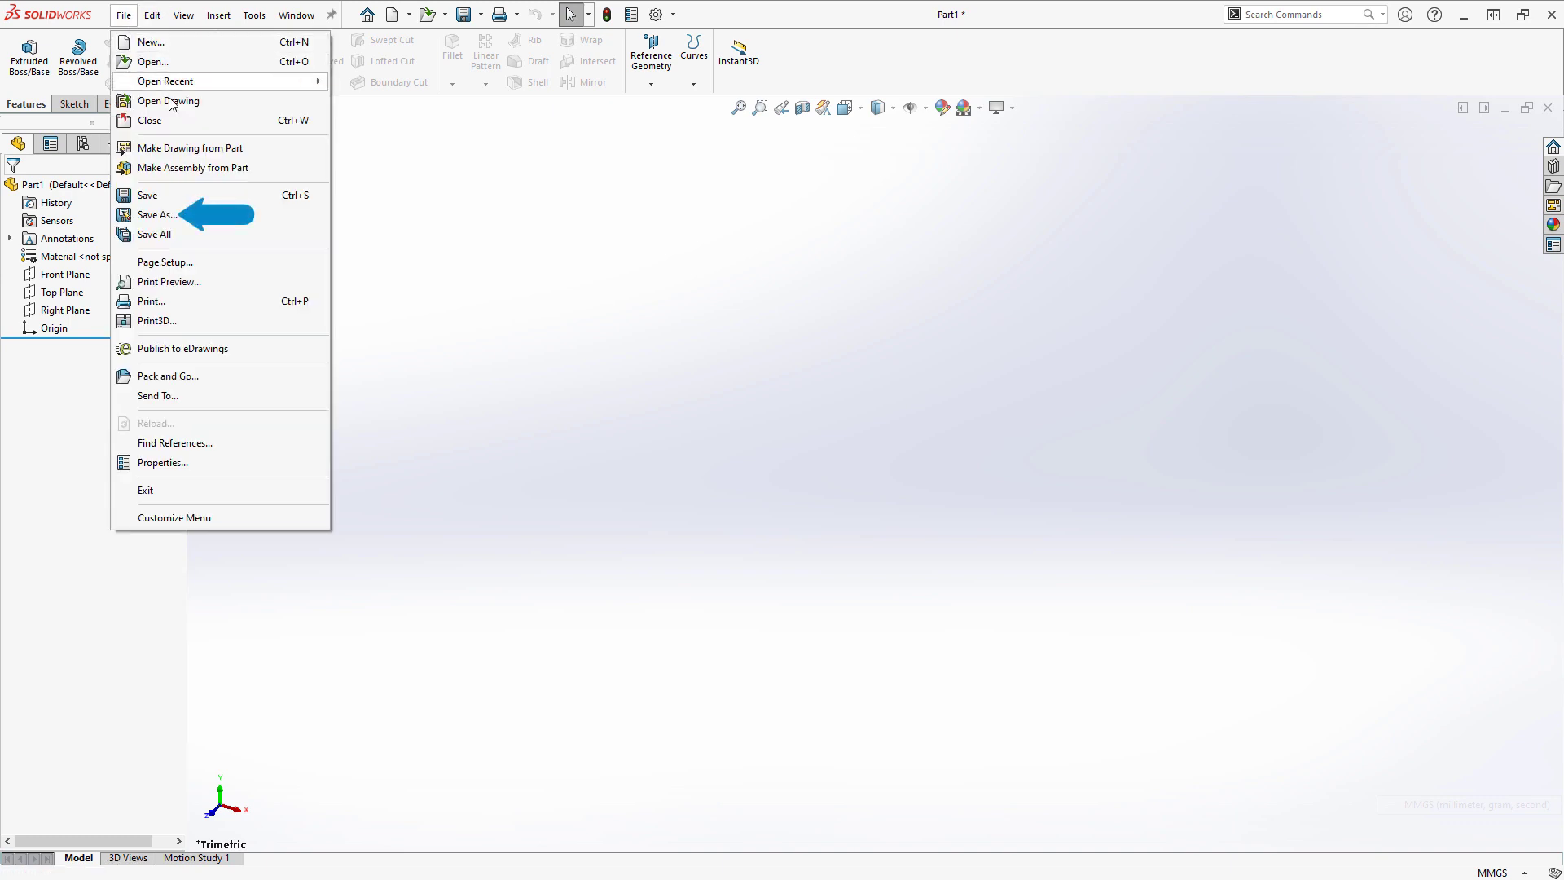
left_click(157, 215)
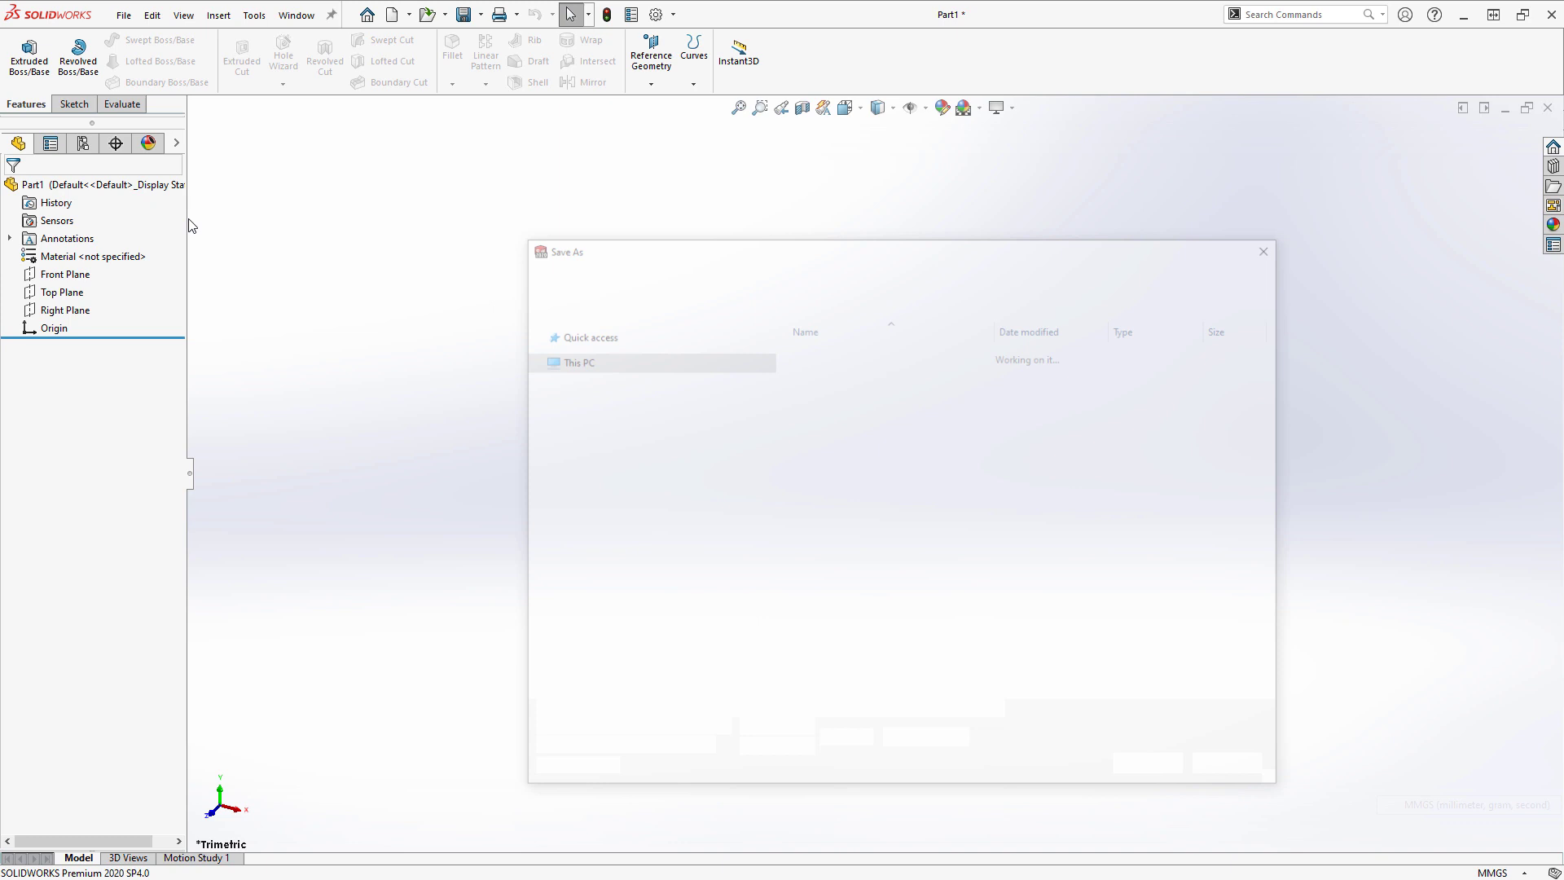
type("M")
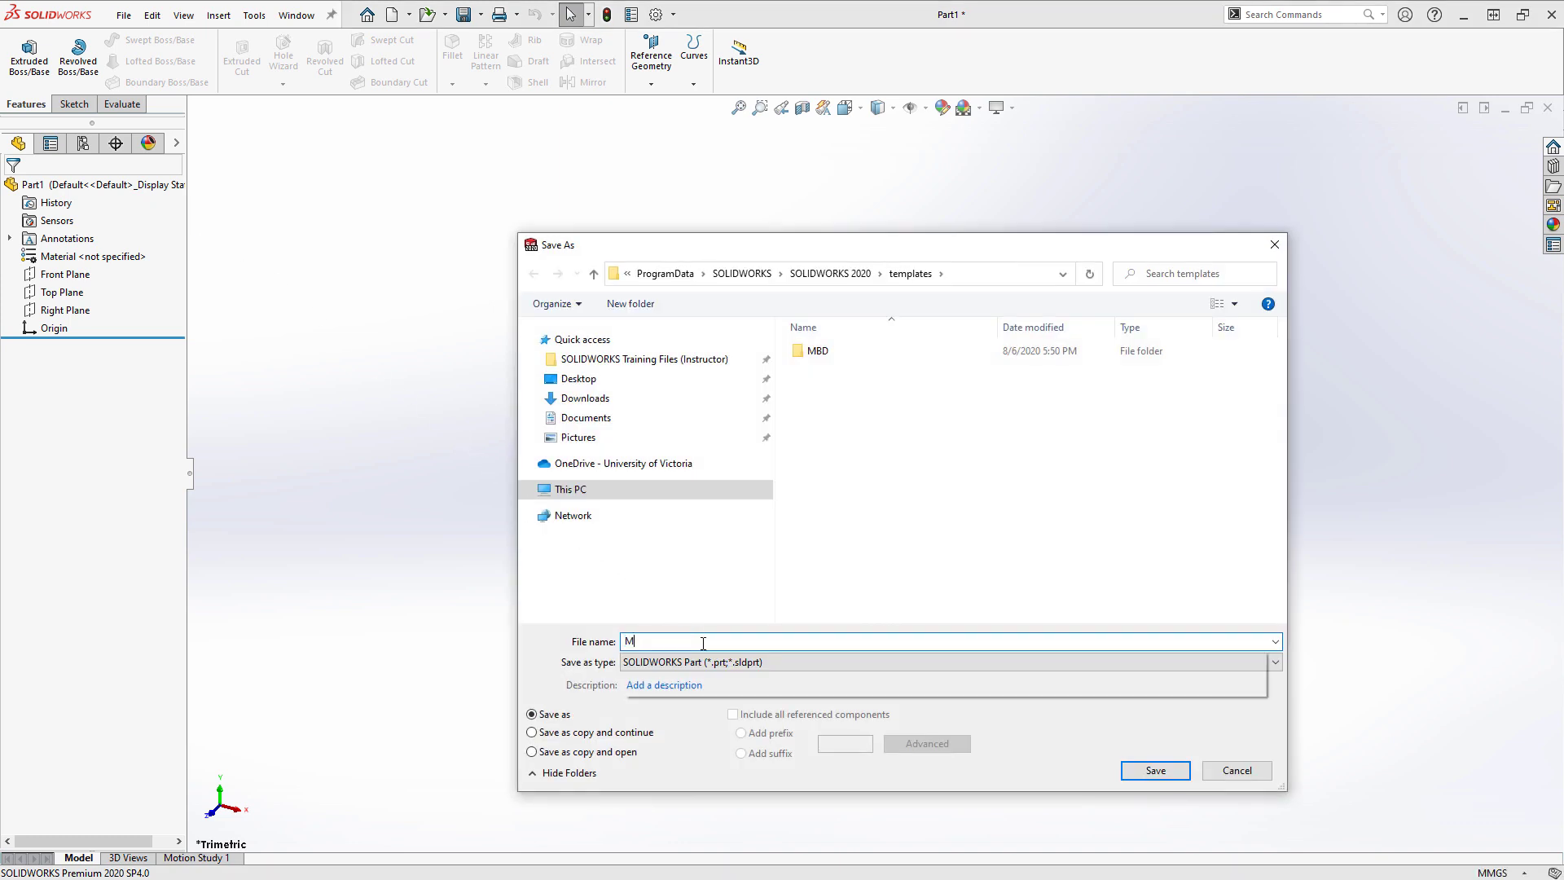
type("MGS Part")
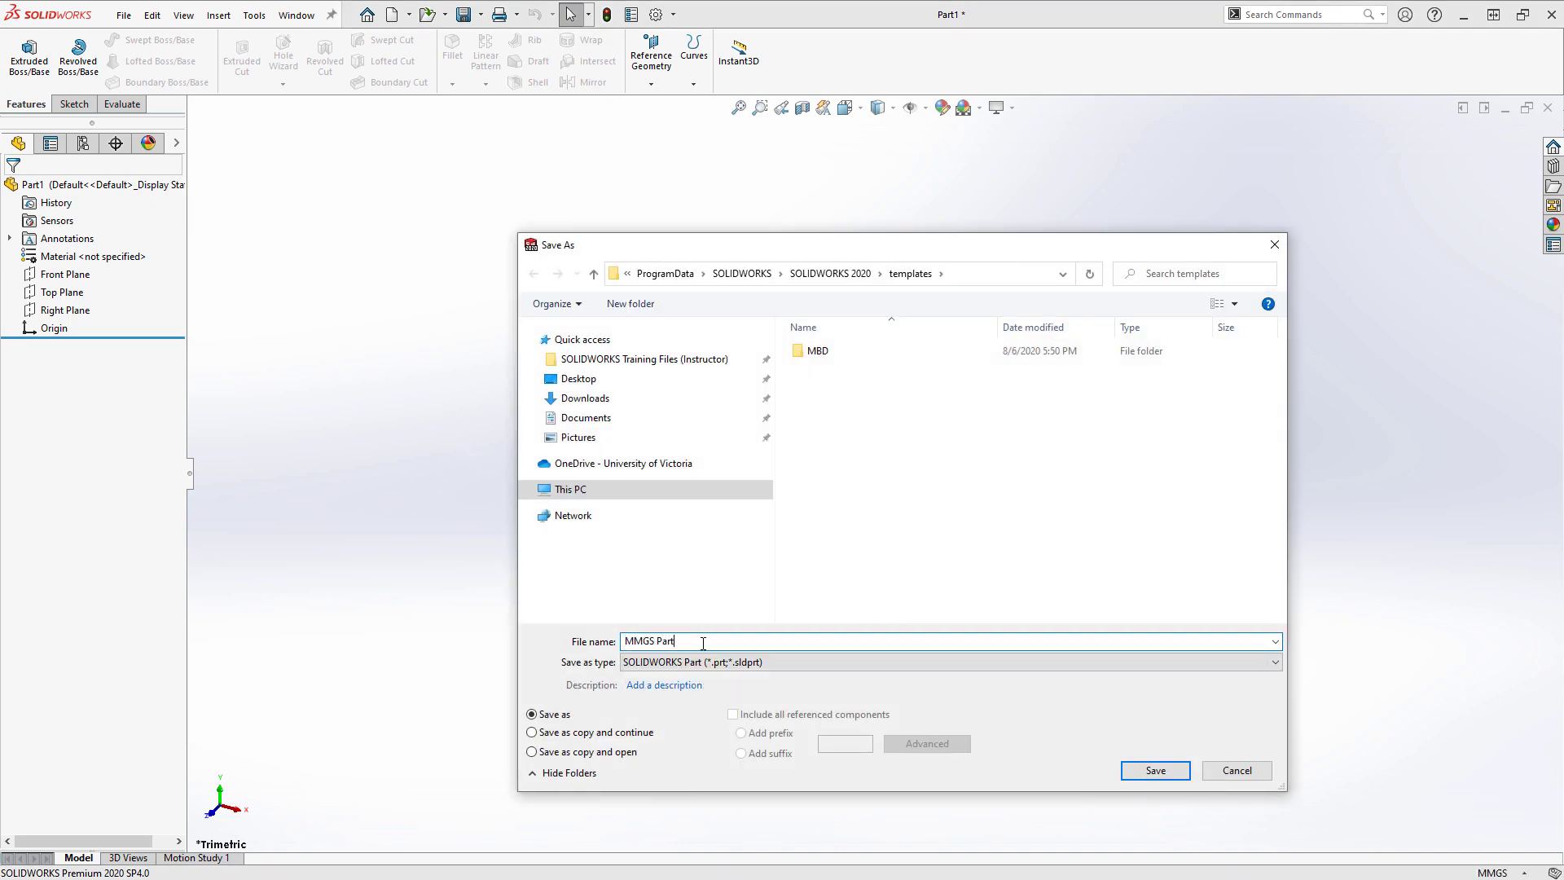
left_click(1274, 662)
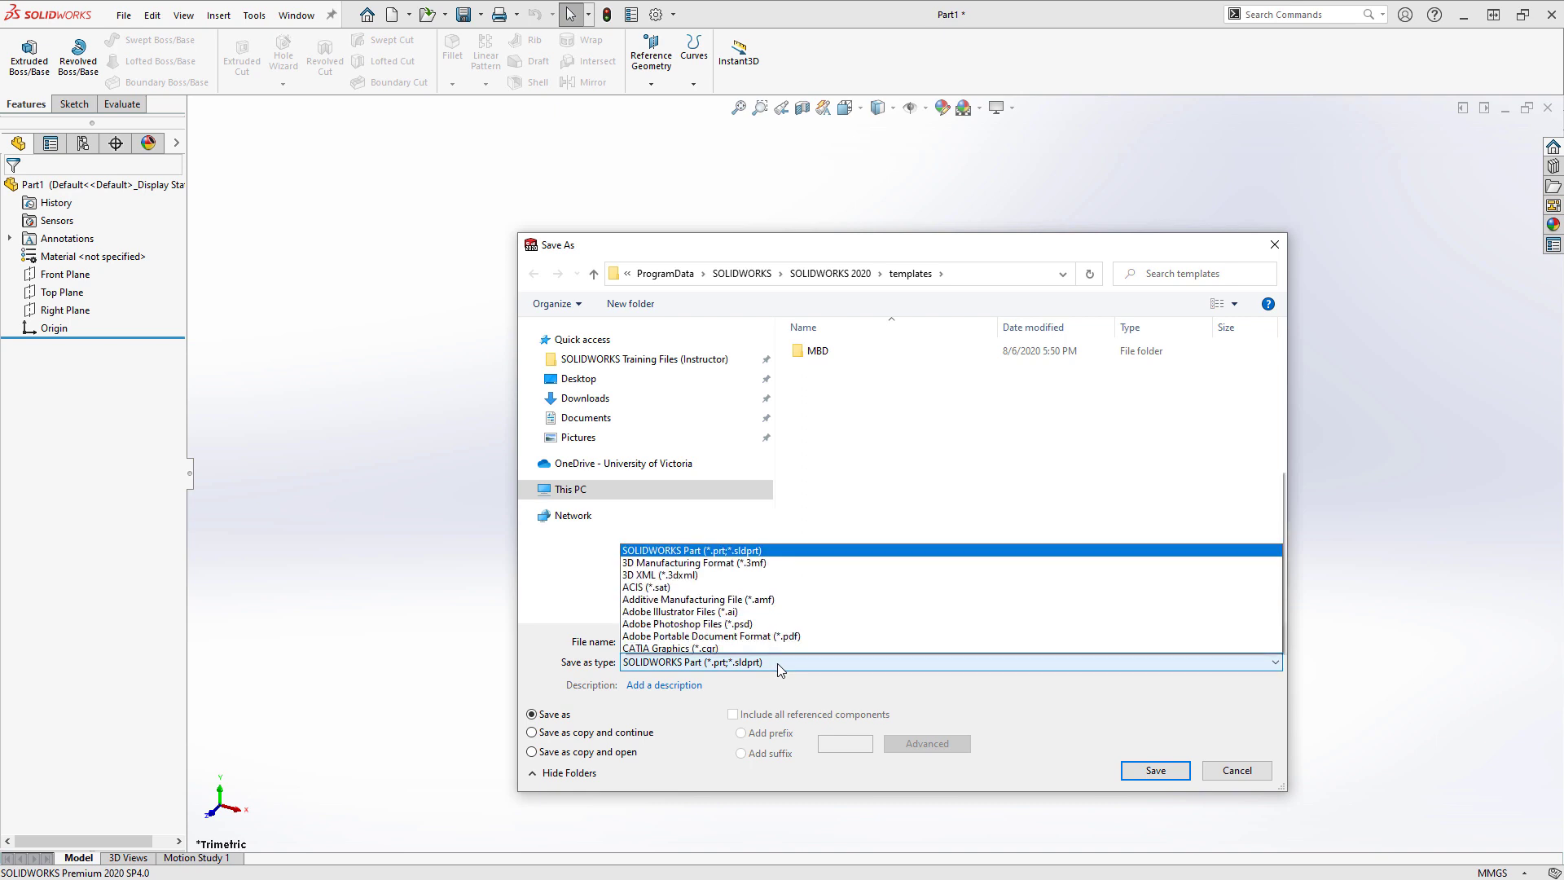
left_click(778, 662)
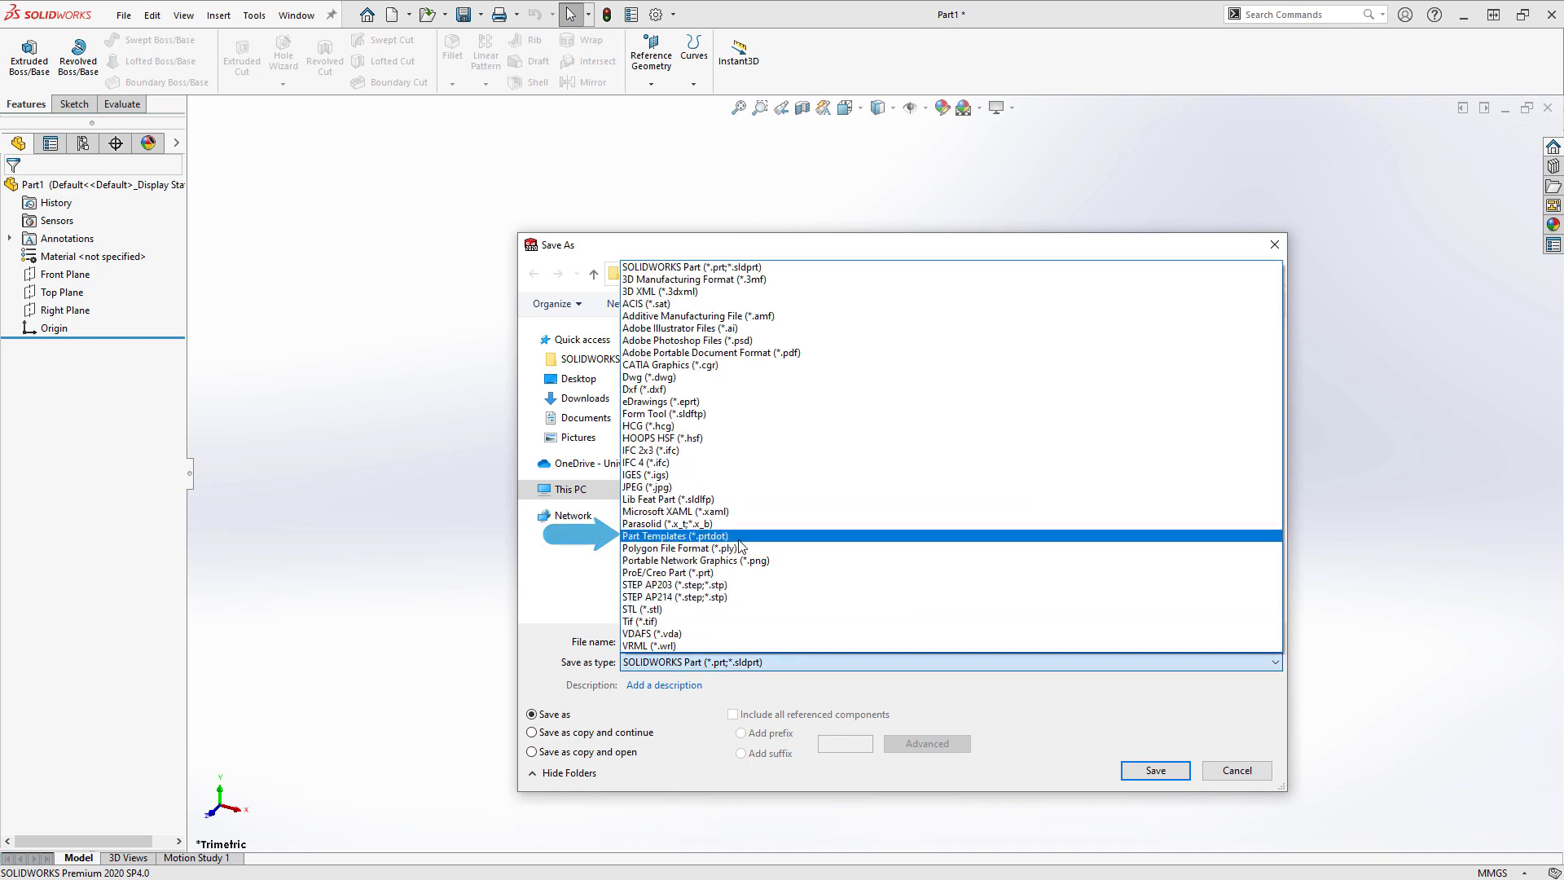
left_click(683, 536)
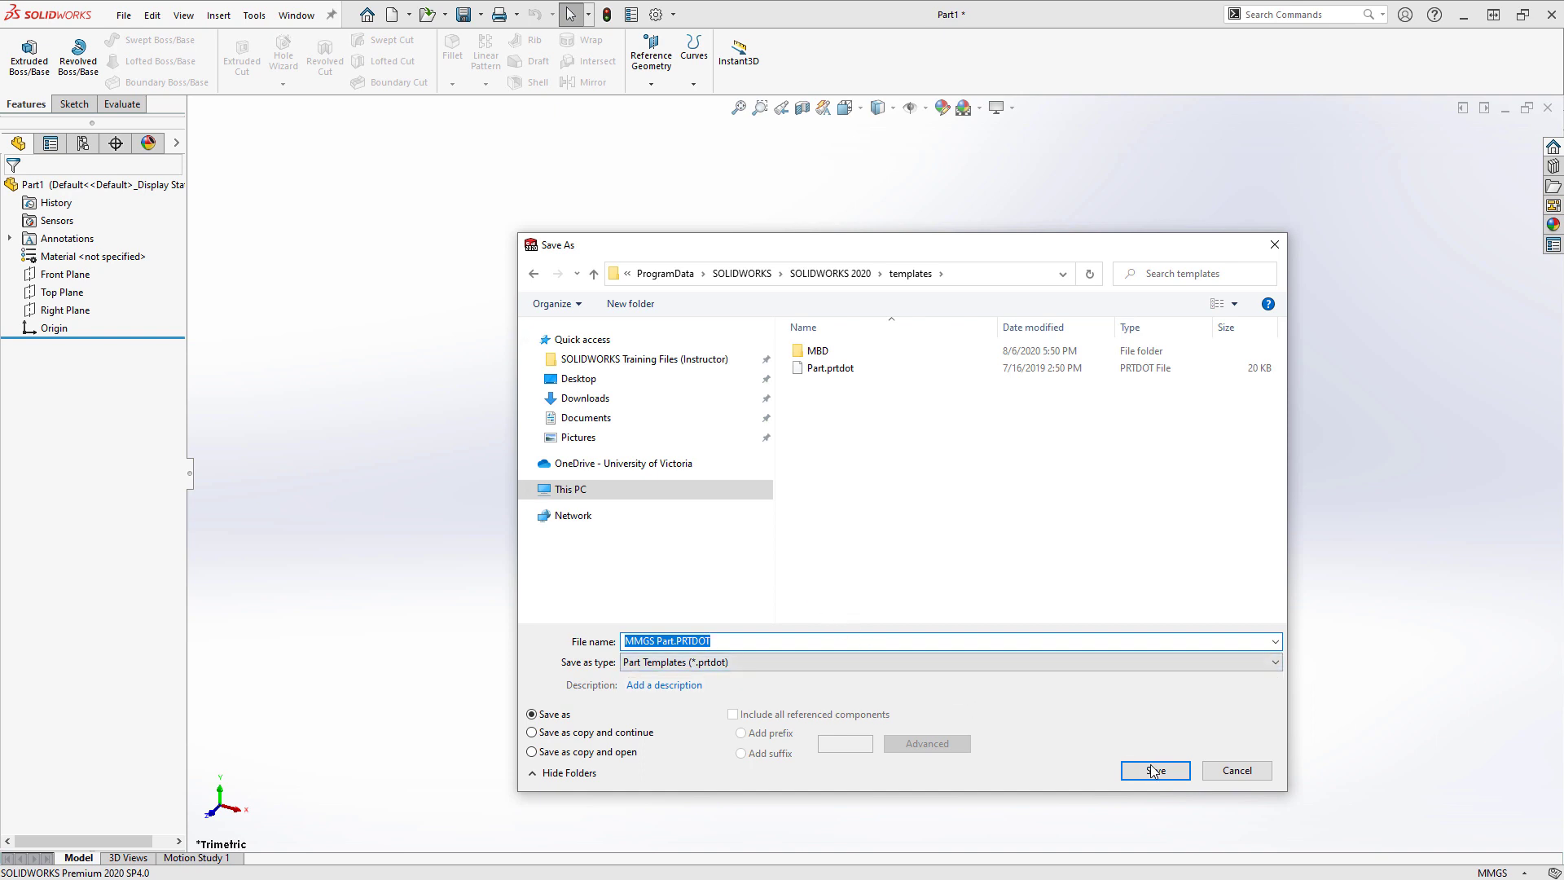
left_click(1154, 770)
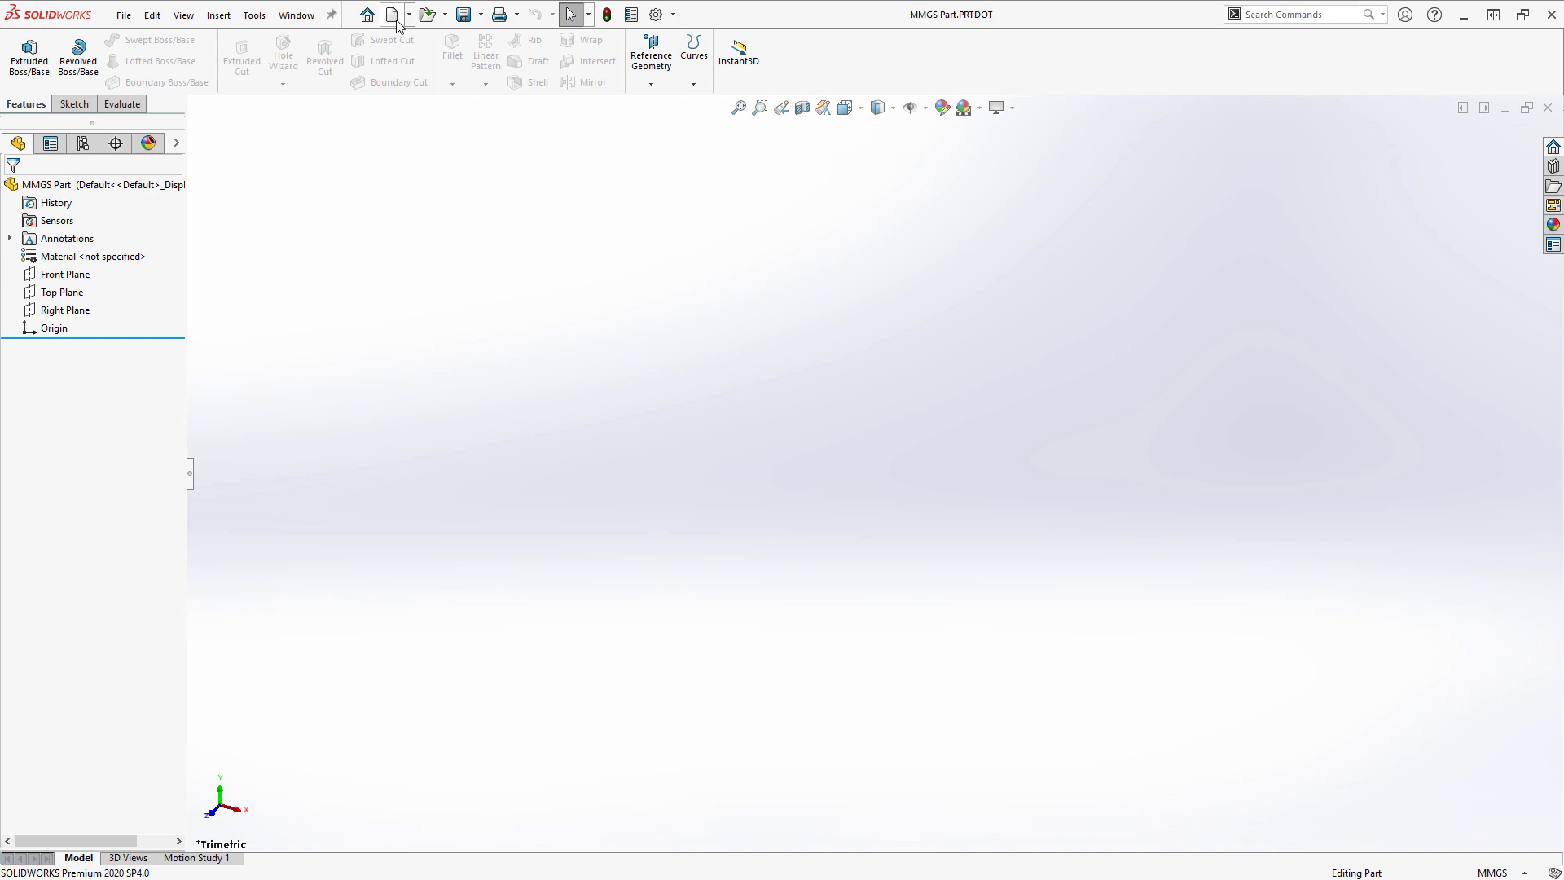
Step: Create Part2 from the MMGS Part template and check its status-bar units show MMGS
left_click(391, 14)
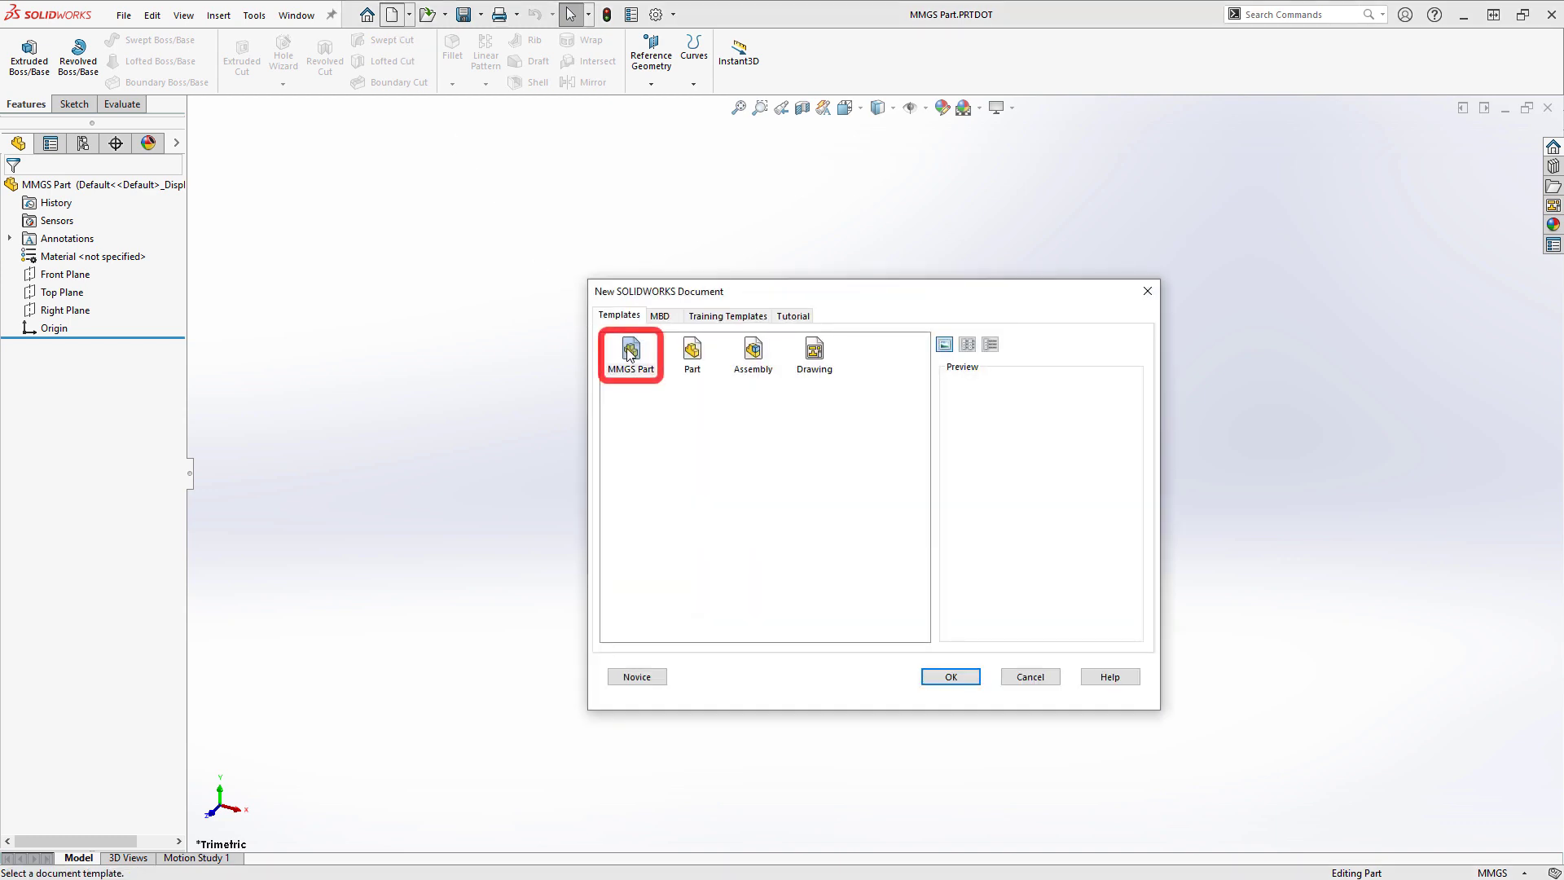
left_click(631, 349)
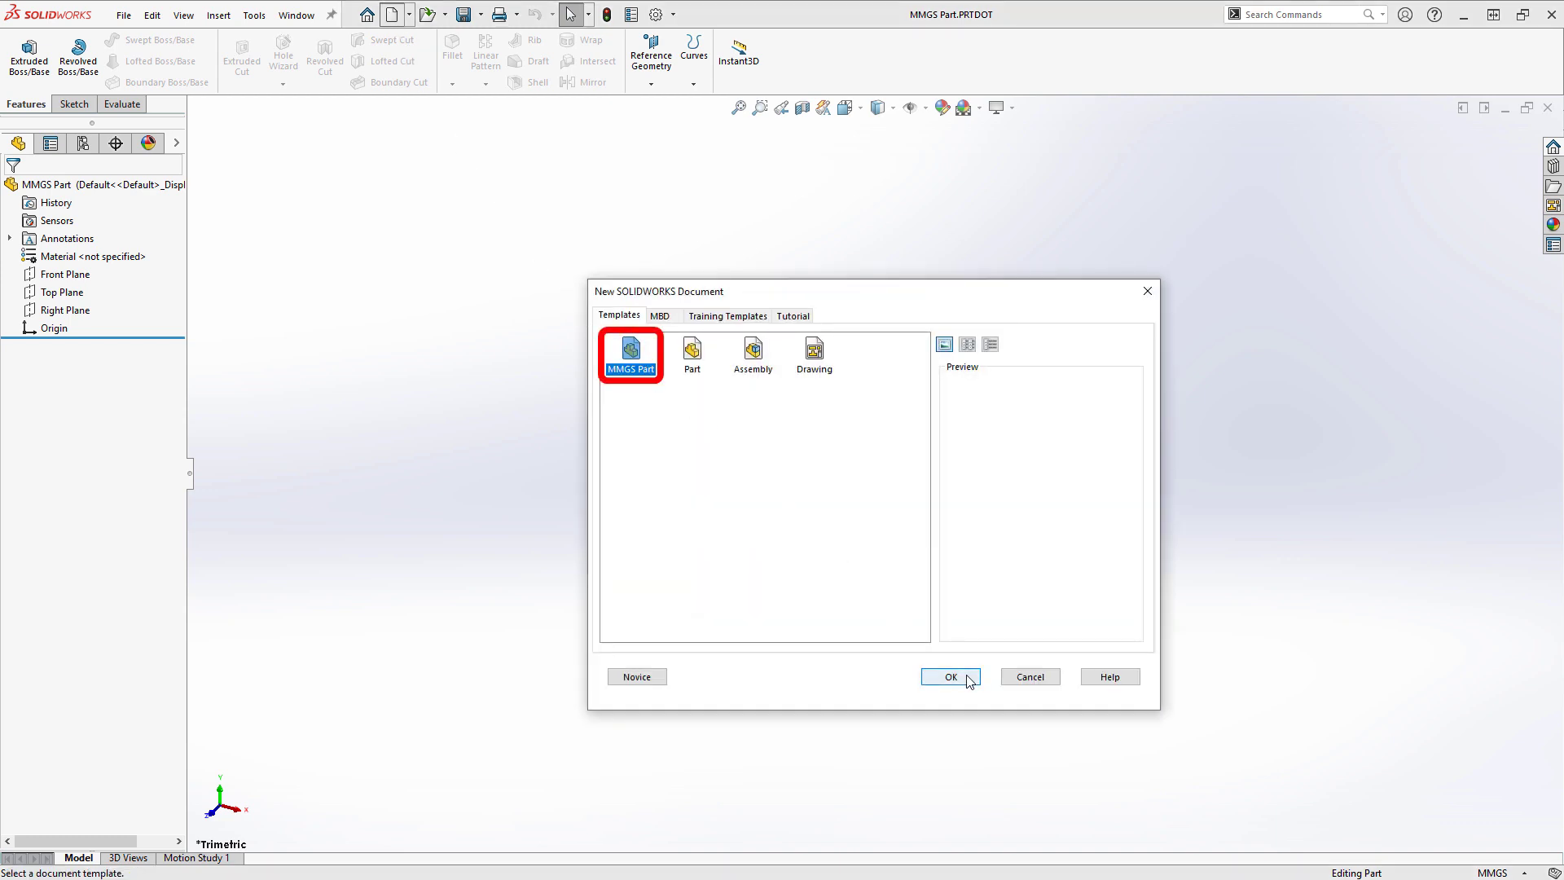
left_click(949, 676)
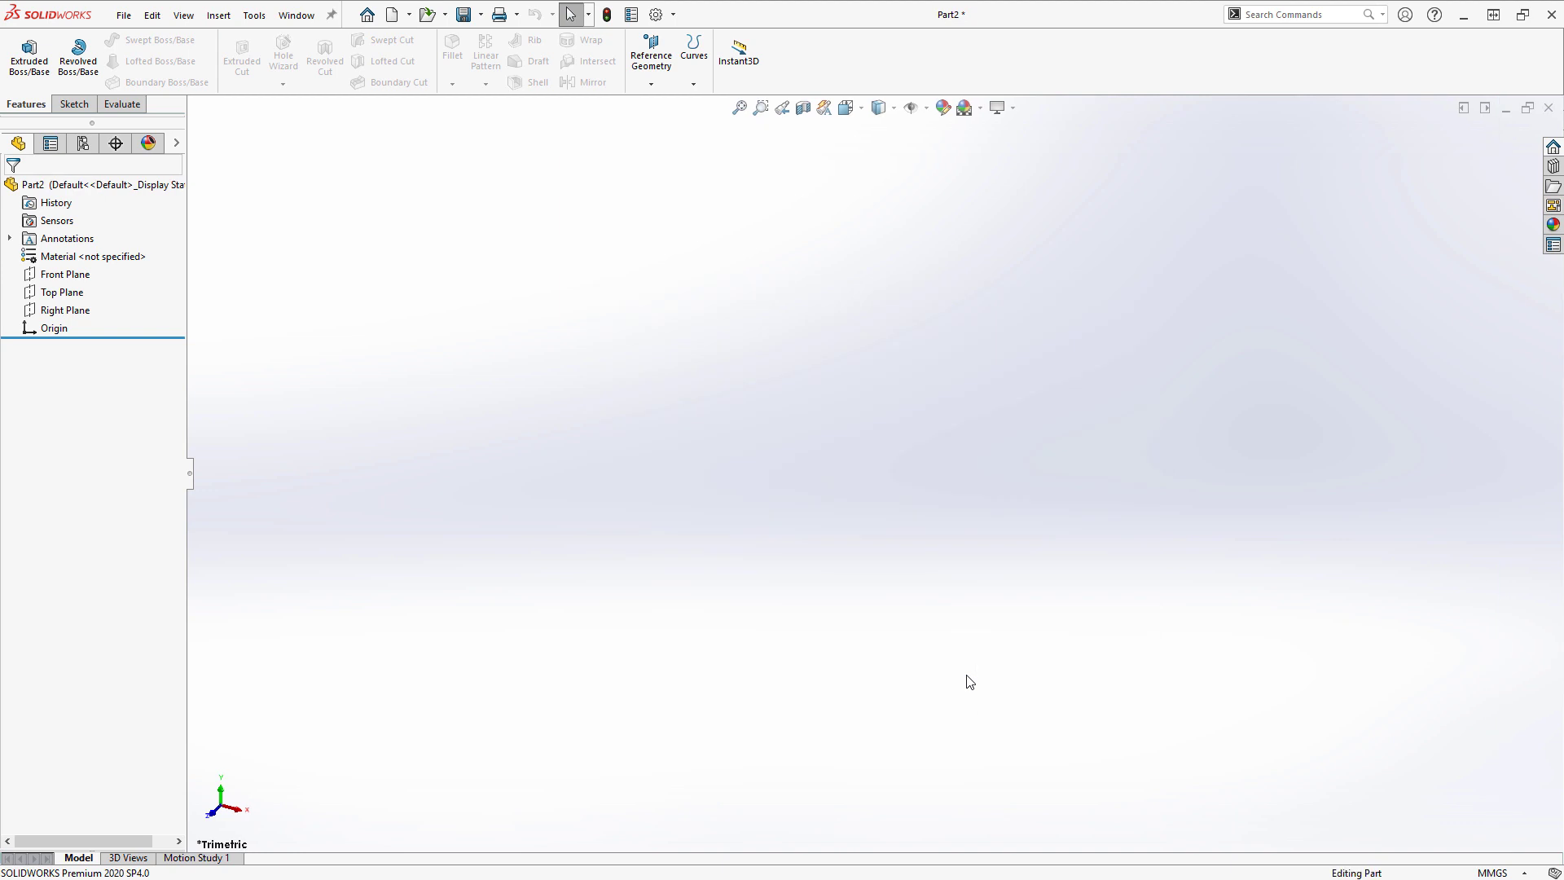
left_click(1493, 872)
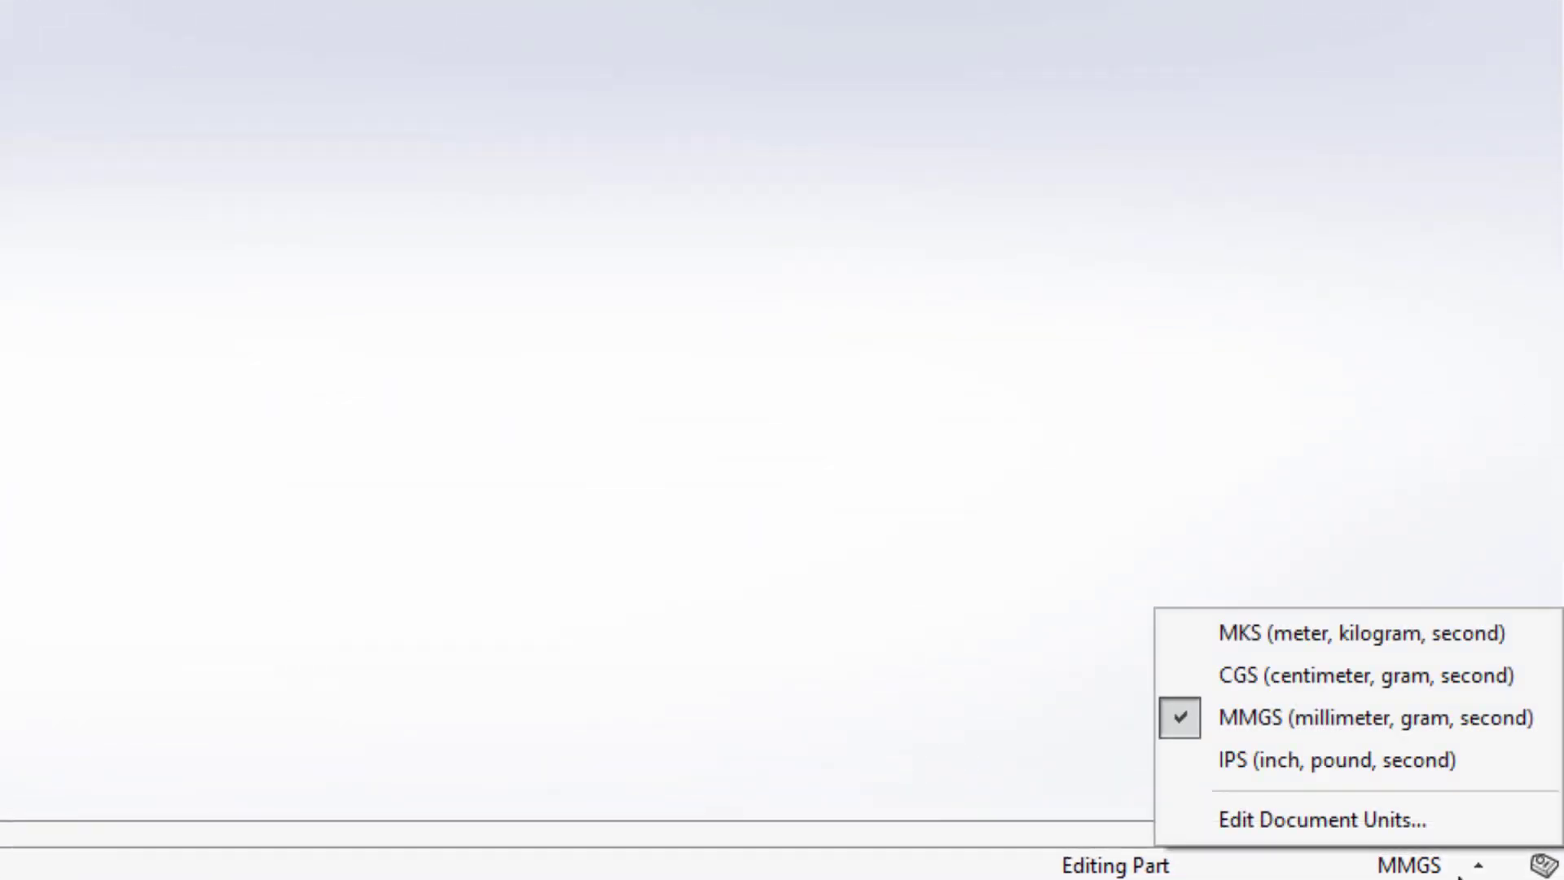